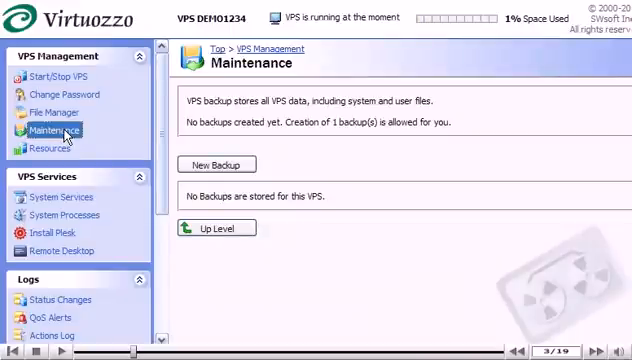
Start a New Backup of the VPS and confirm it with OK
left_click(218, 164)
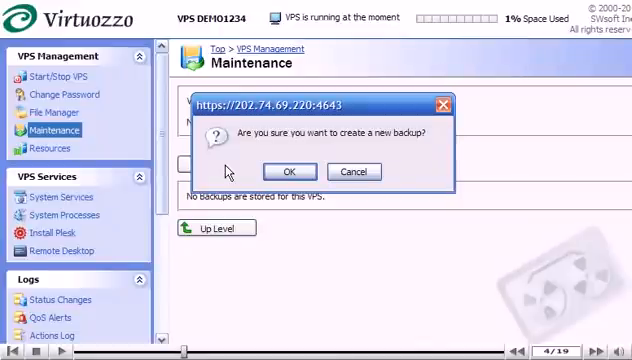
left_click(288, 172)
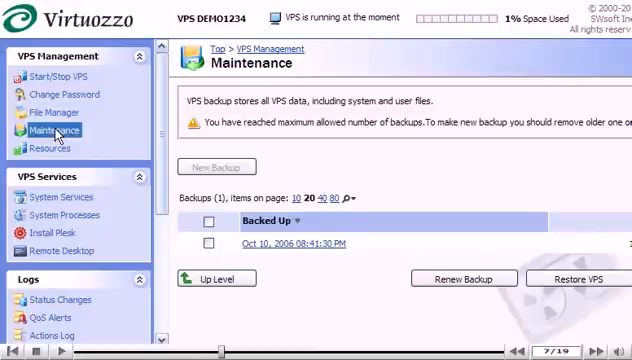
View the new backup's details and request Restore VPS from it
left_click(304, 244)
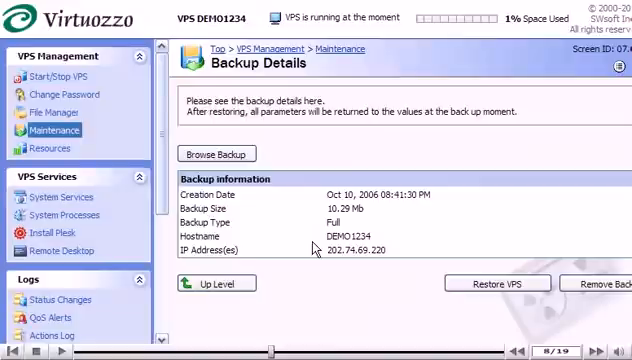
left_click(494, 284)
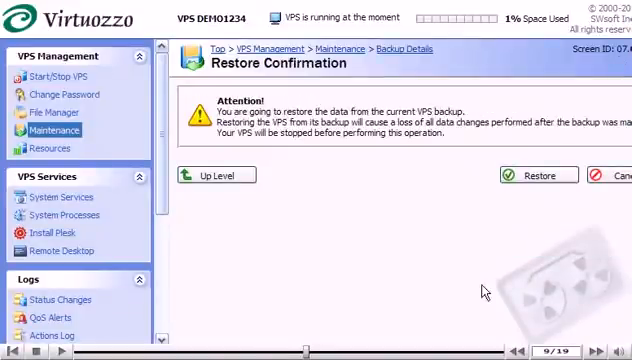
Confirm the restore so the VPS is rebuilt from the October 10, 2006 backup
left_click(538, 176)
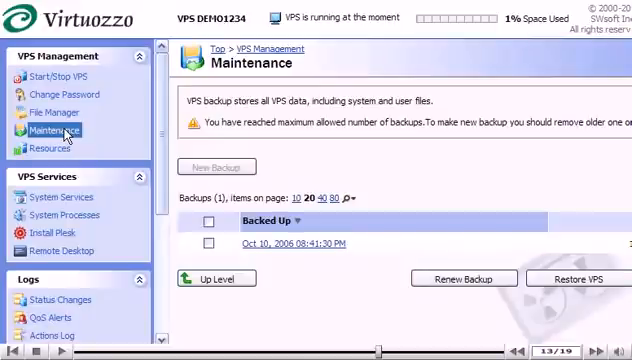
Select the October 10 backup and remove it, confirming the deletion
left_click(208, 244)
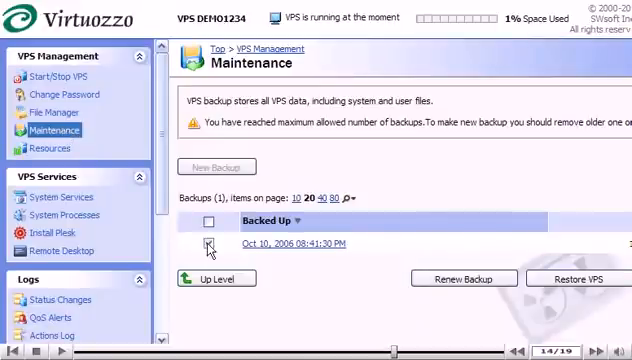
left_click(208, 248)
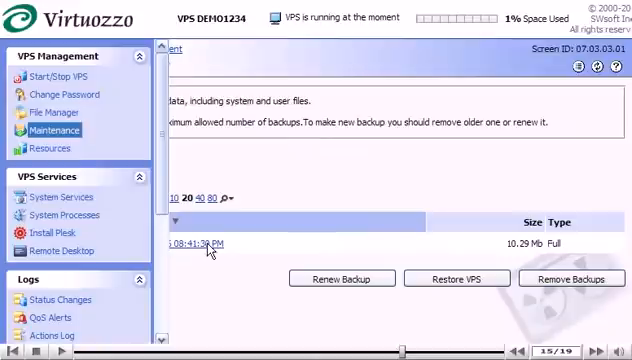
left_click(556, 278)
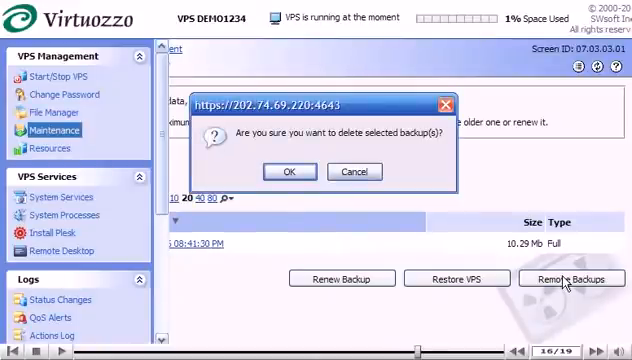
left_click(290, 172)
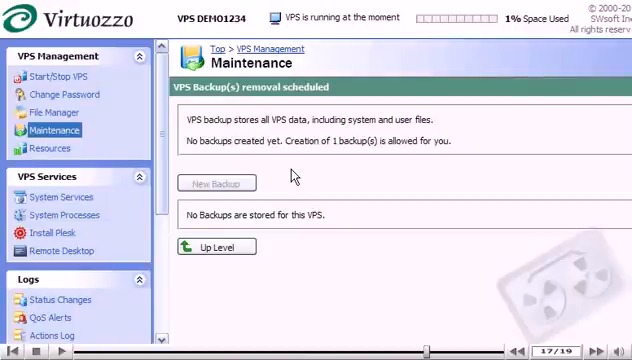
Return to the Power Panel's main overview screen via the Top link
left_click(216, 48)
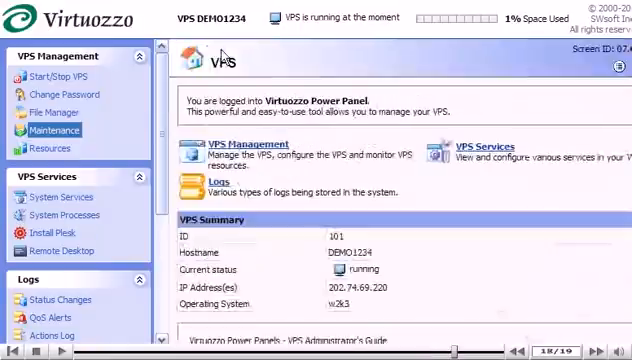